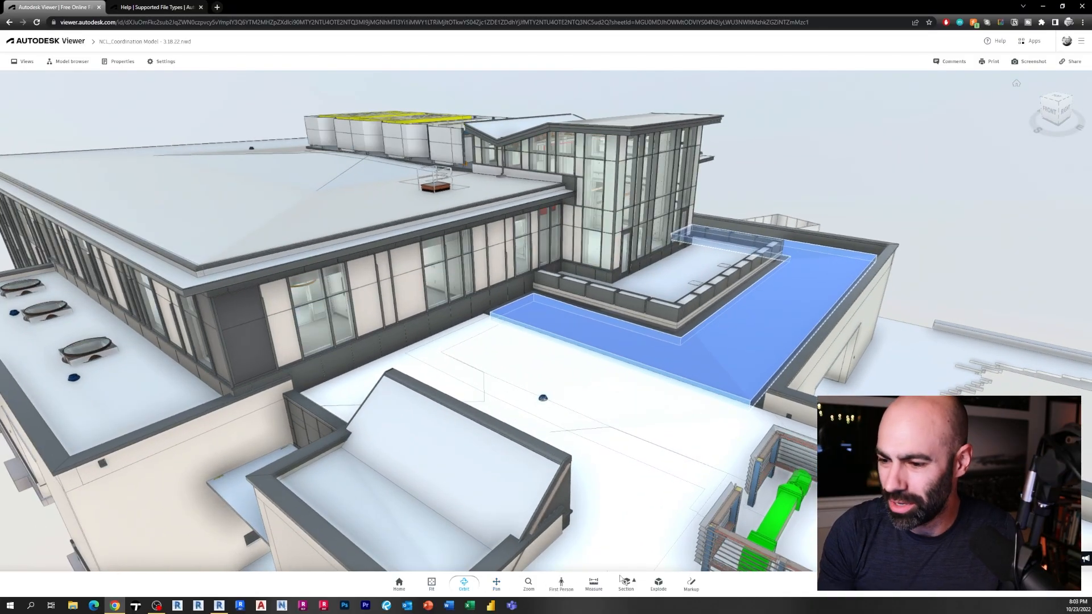
Section the coordination model to reveal its interior floors and generate a share link
{"action": "left_click", "coordinate": [626, 584]}
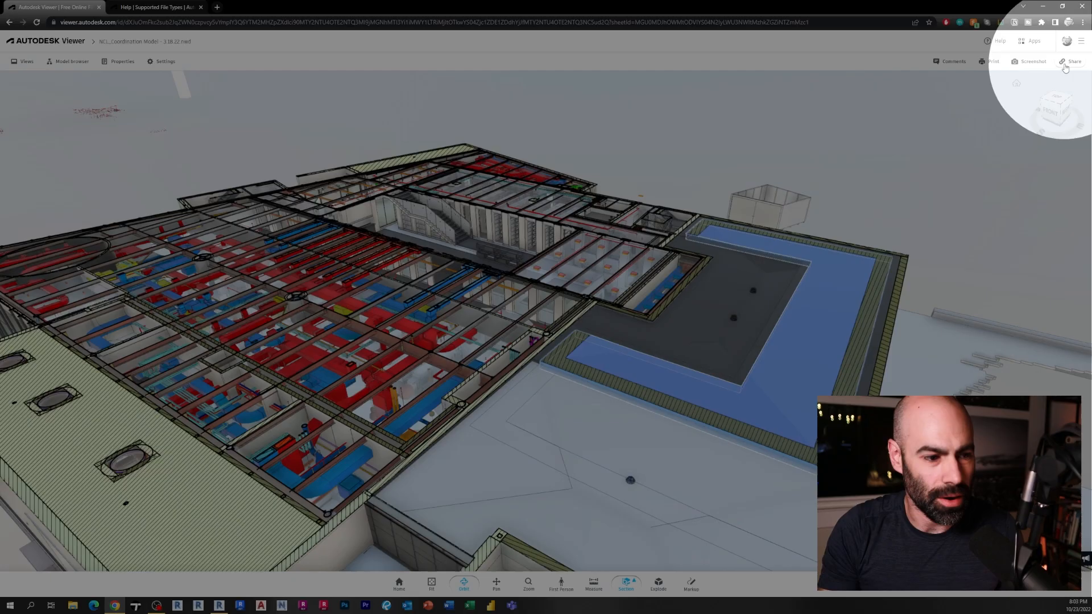
{"action": "left_click", "coordinate": [1074, 61]}
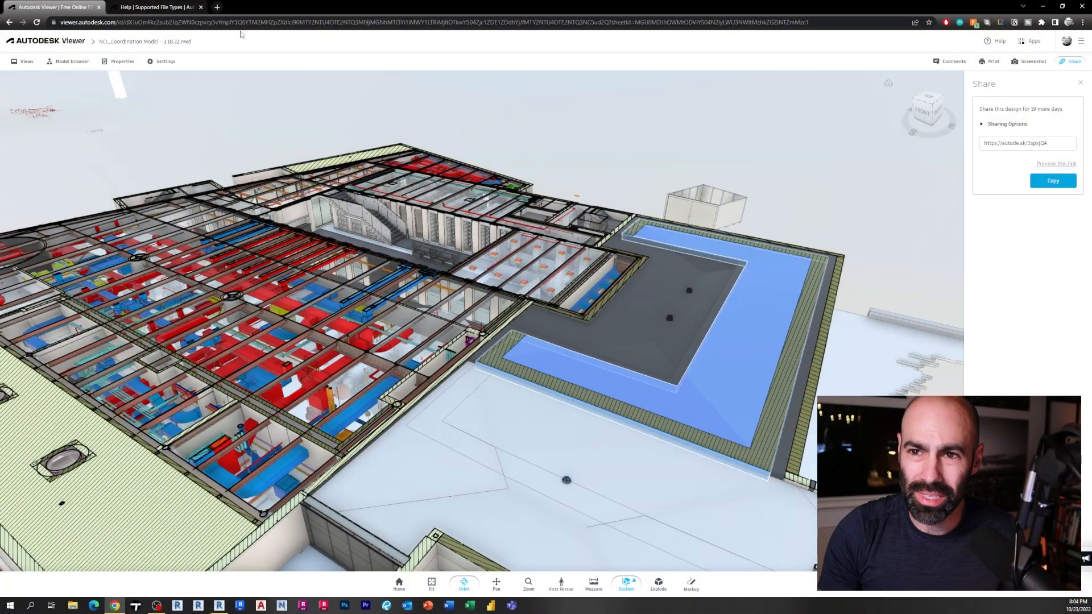
Show the Autodesk Viewer help page listing supported file types
{"action": "left_click", "coordinate": [157, 7]}
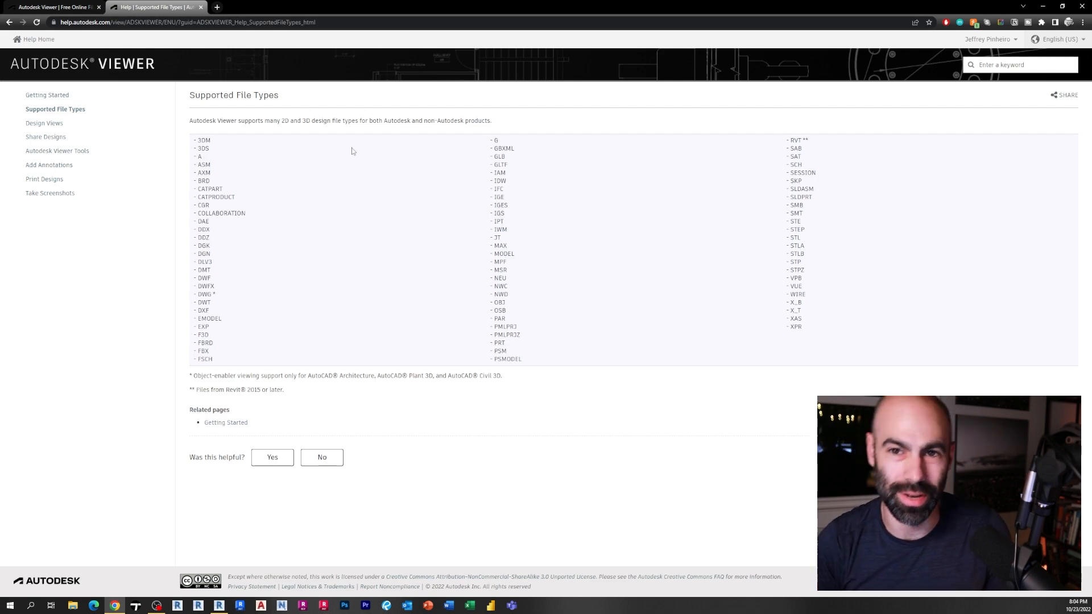
Return to the sectioned model with its share link in Autodesk Viewer
{"action": "left_click", "coordinate": [52, 7]}
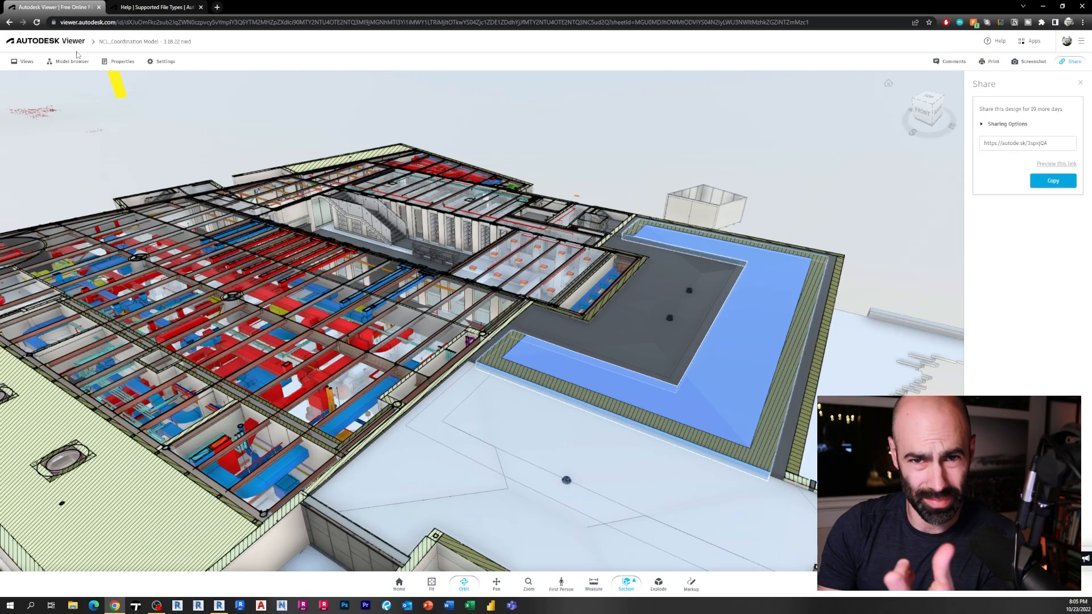
Switch to the open Revit project showing the barn house 3D view
{"action": "left_click", "coordinate": [157, 7]}
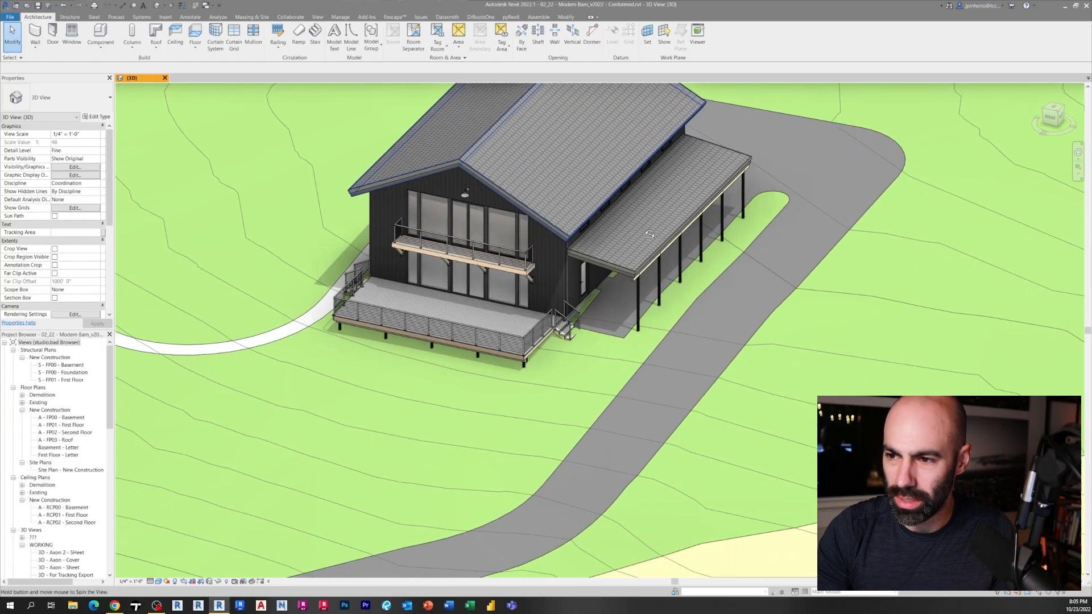
{"action": "left_click", "coordinate": [463, 240]}
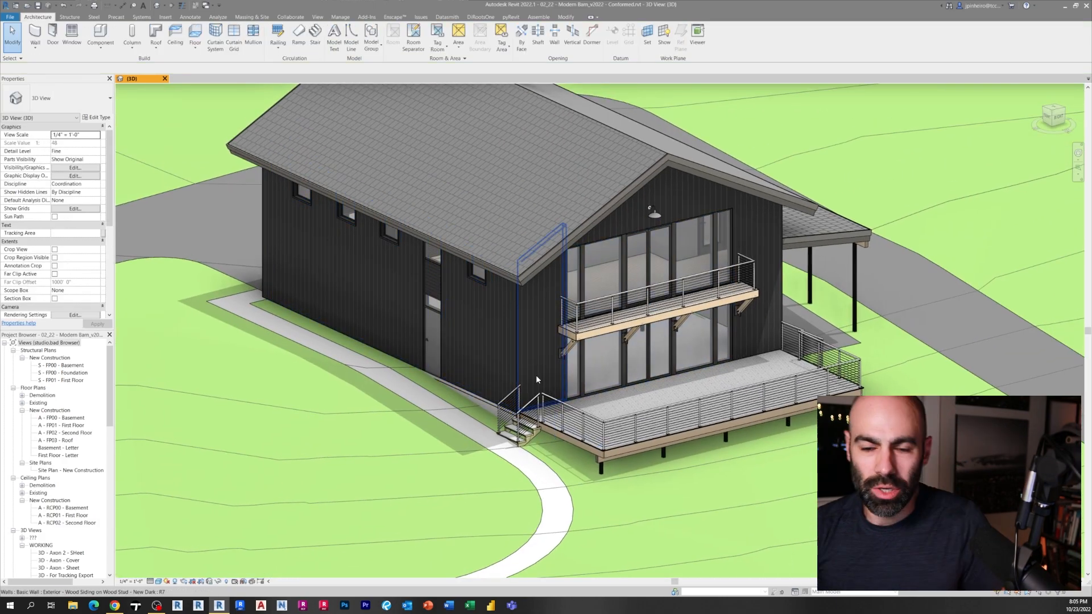
{"action": "mouse_move", "coordinate": [536, 380]}
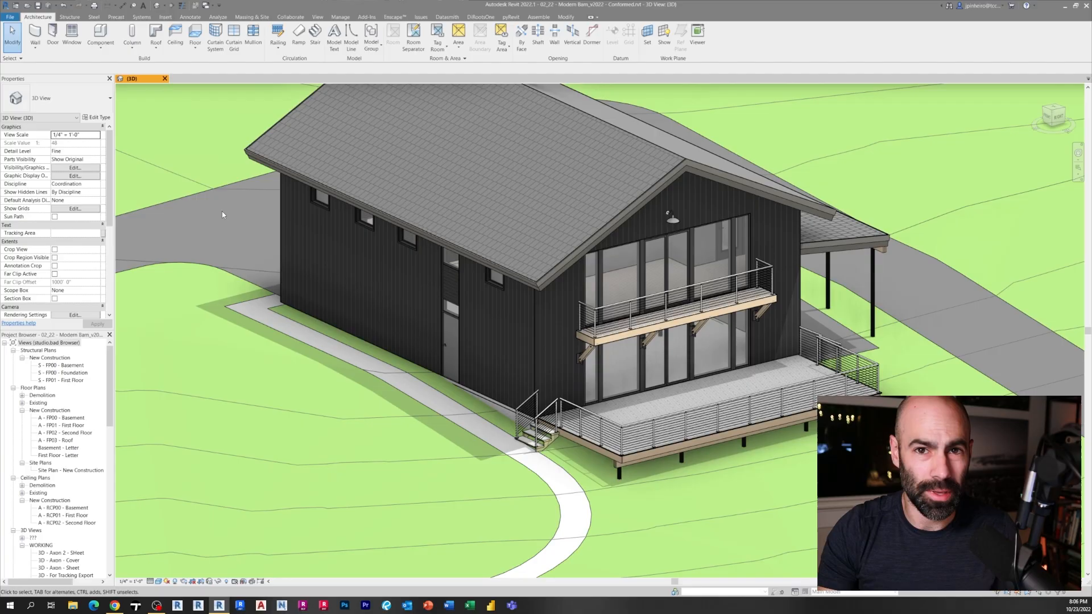
{"action": "mouse_move", "coordinate": [223, 215]}
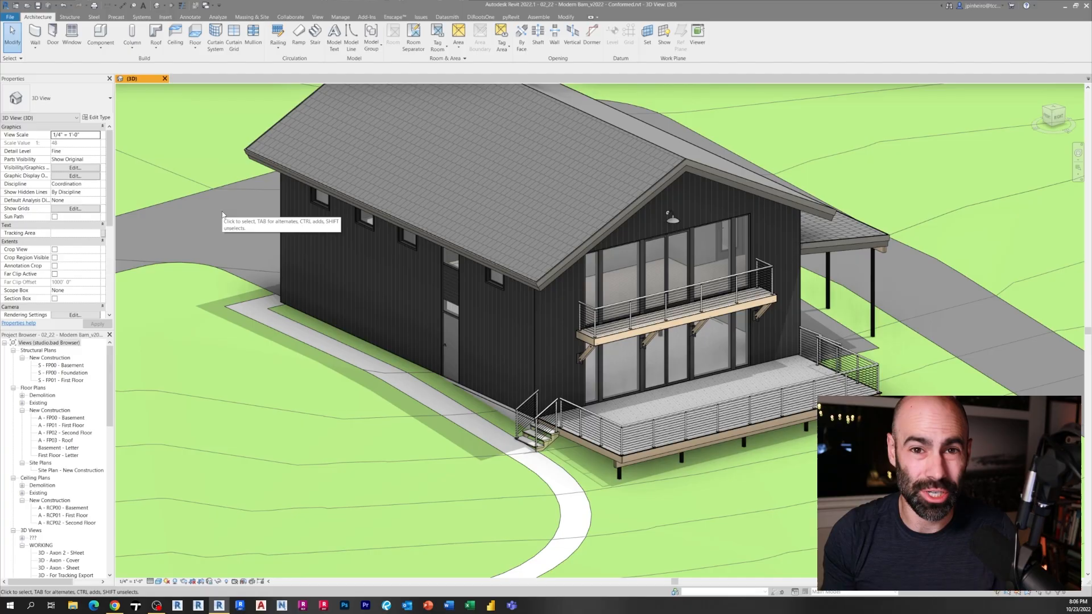
{"action": "mouse_move", "coordinate": [181, 73]}
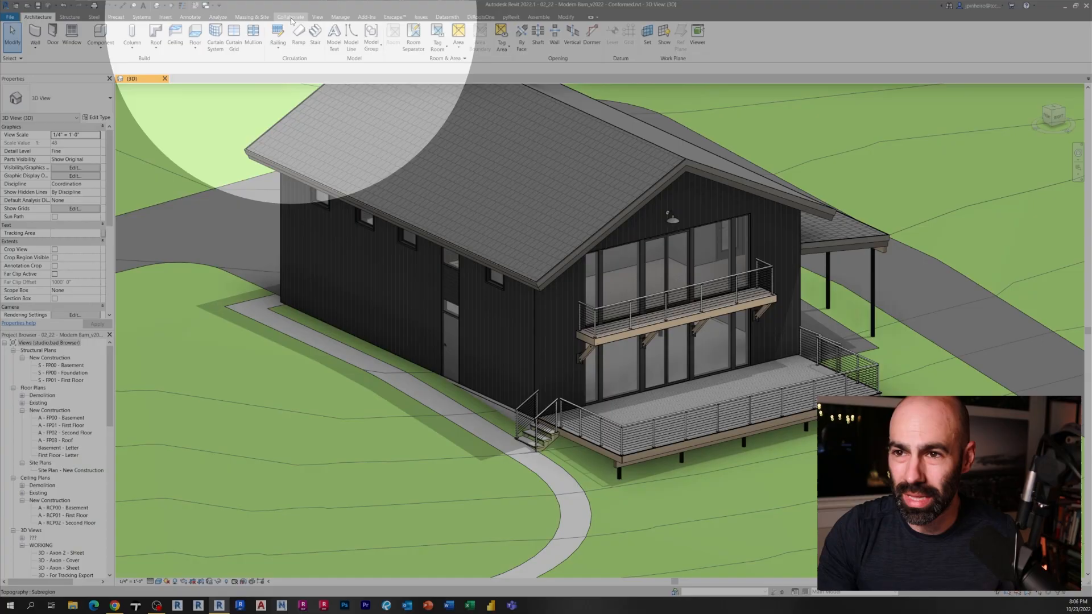
Bring up the Publish Settings dialog from the Collaborate tools
{"action": "left_click", "coordinate": [290, 17]}
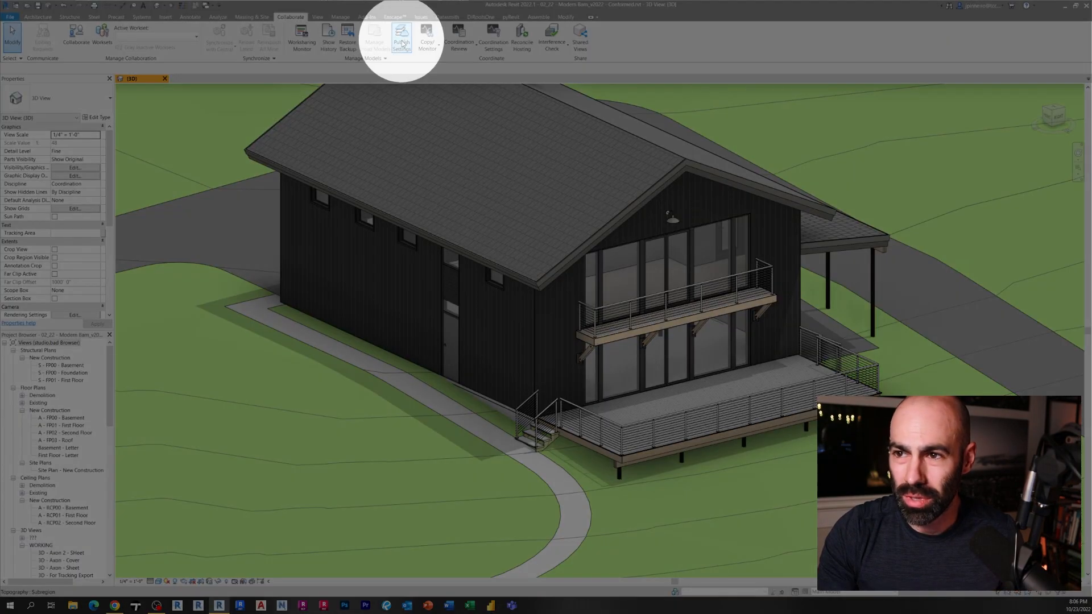
{"action": "left_click", "coordinate": [402, 37]}
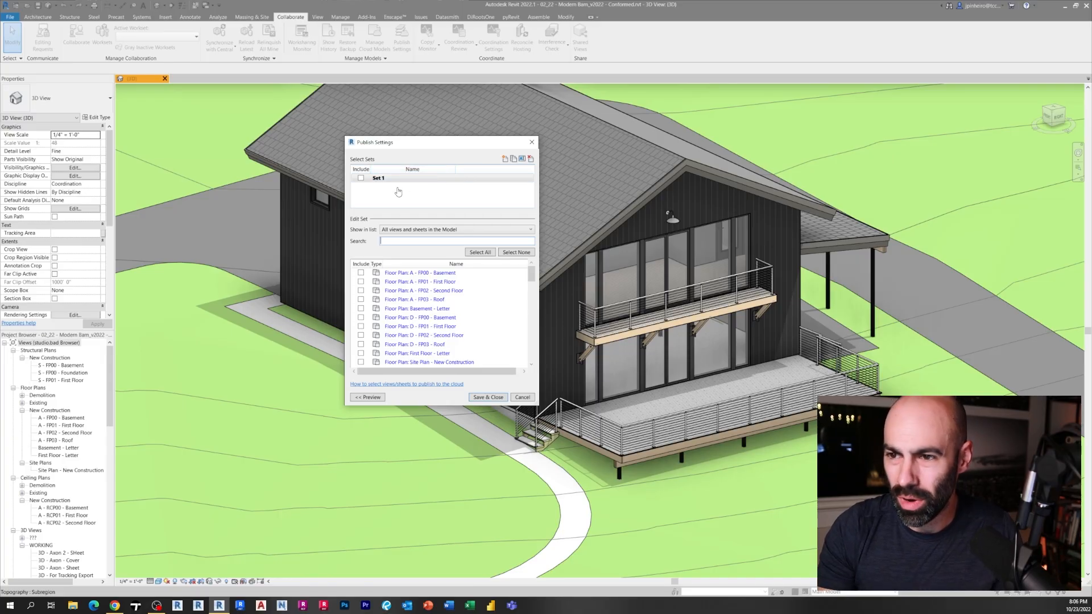
{"action": "mouse_move", "coordinate": [506, 174]}
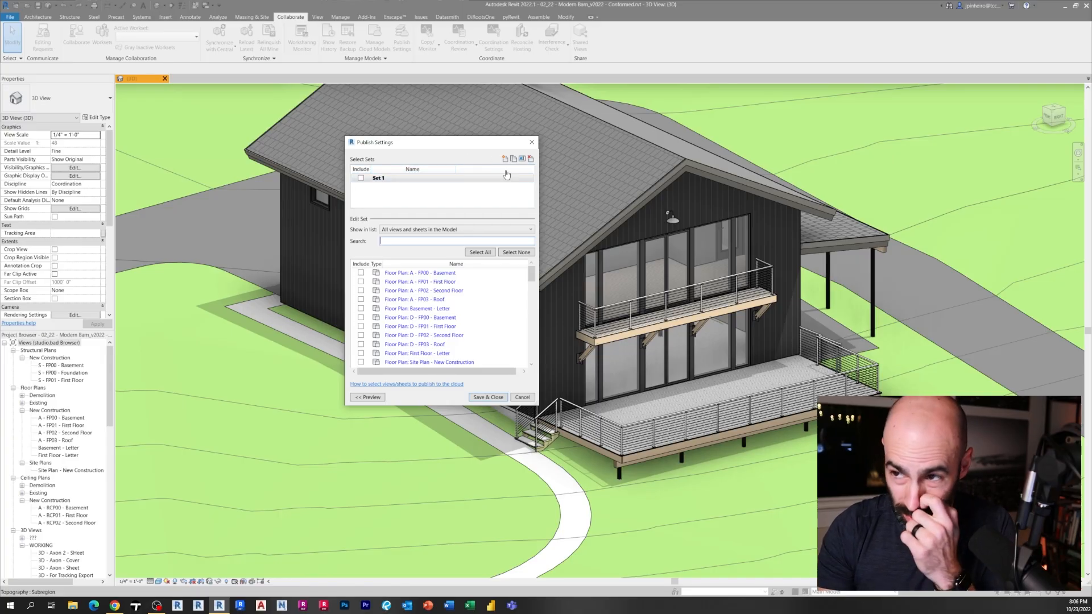
{"action": "mouse_move", "coordinate": [514, 159]}
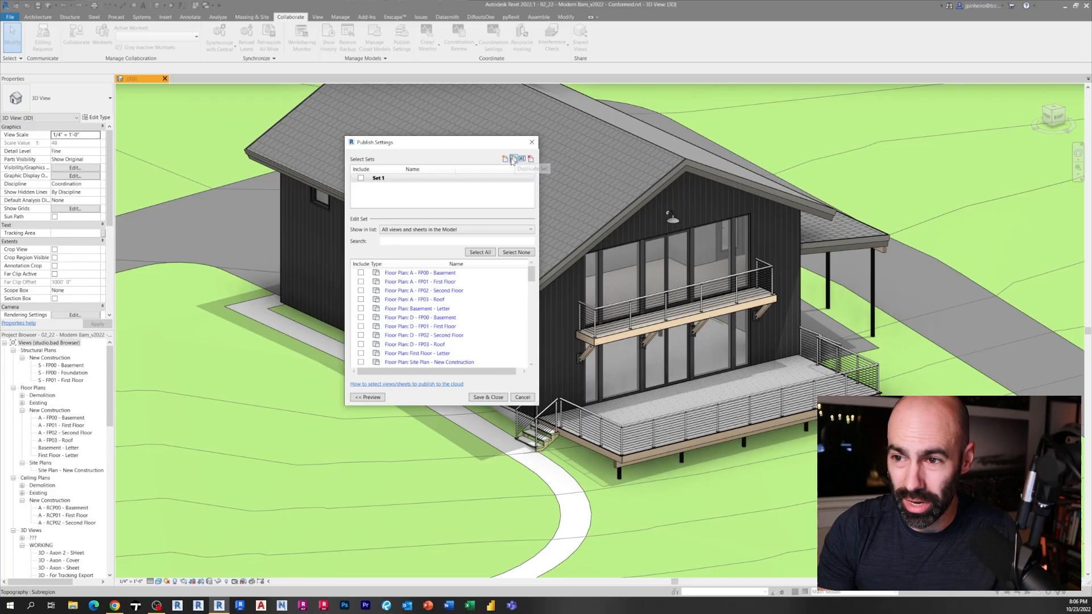
Duplicate a publish set as 'Free Viewer FTW', include it, and list the model's 3D views
{"action": "left_click", "coordinate": [513, 159]}
{"action": "type", "text": "Floor Views F"}
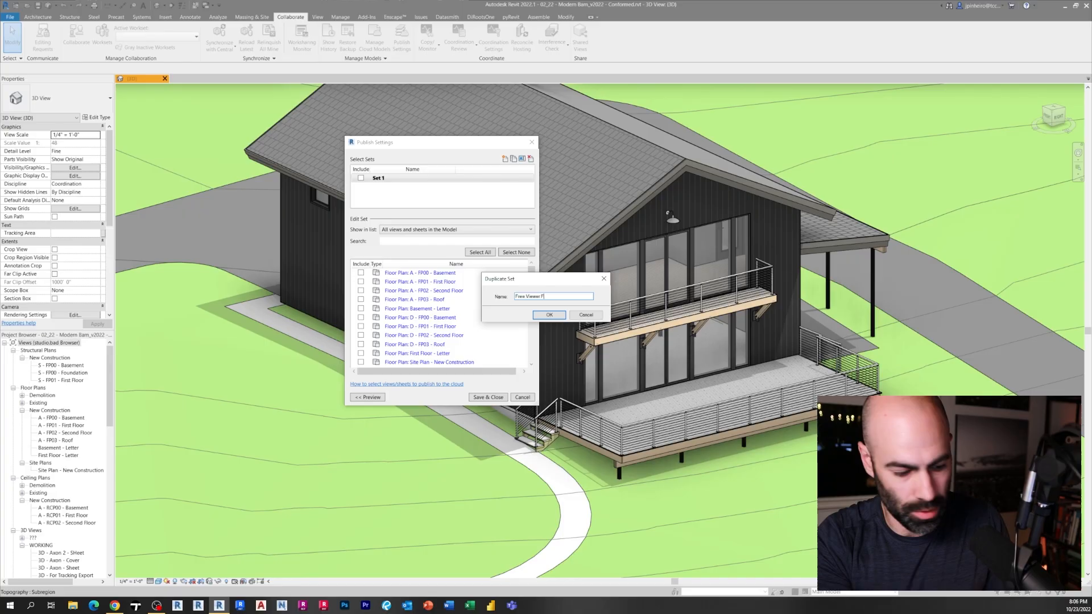
{"action": "left_click", "coordinate": [550, 315]}
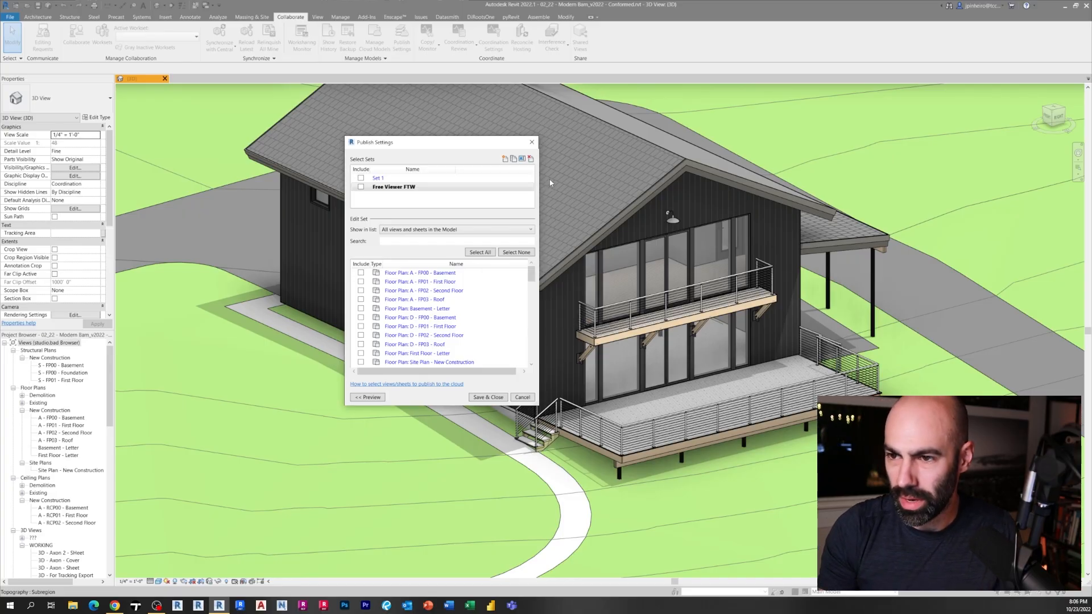
{"action": "left_click", "coordinate": [361, 187]}
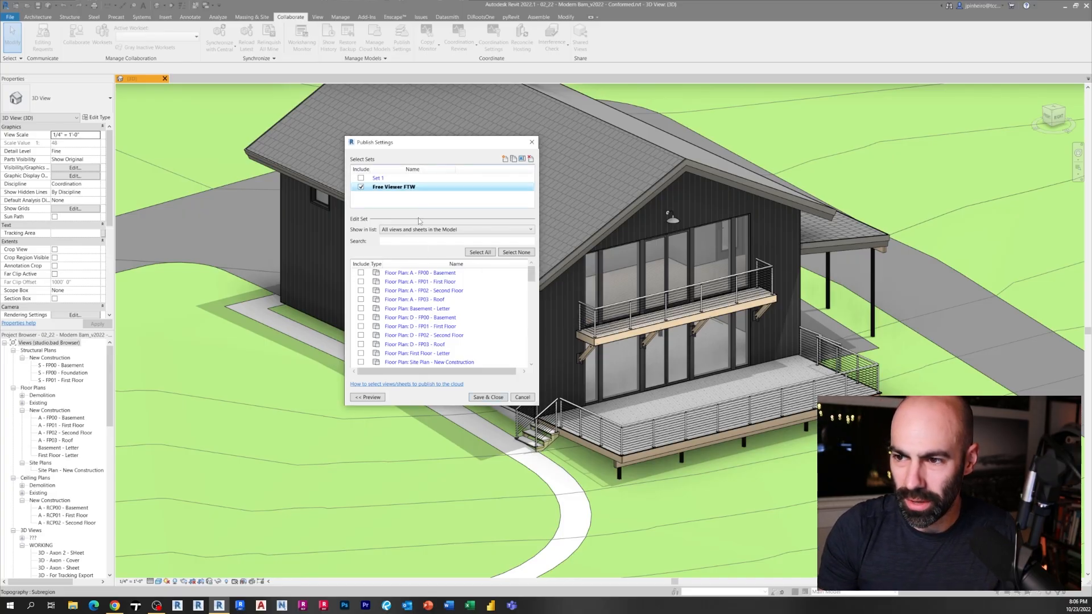
{"action": "left_click", "coordinate": [456, 228]}
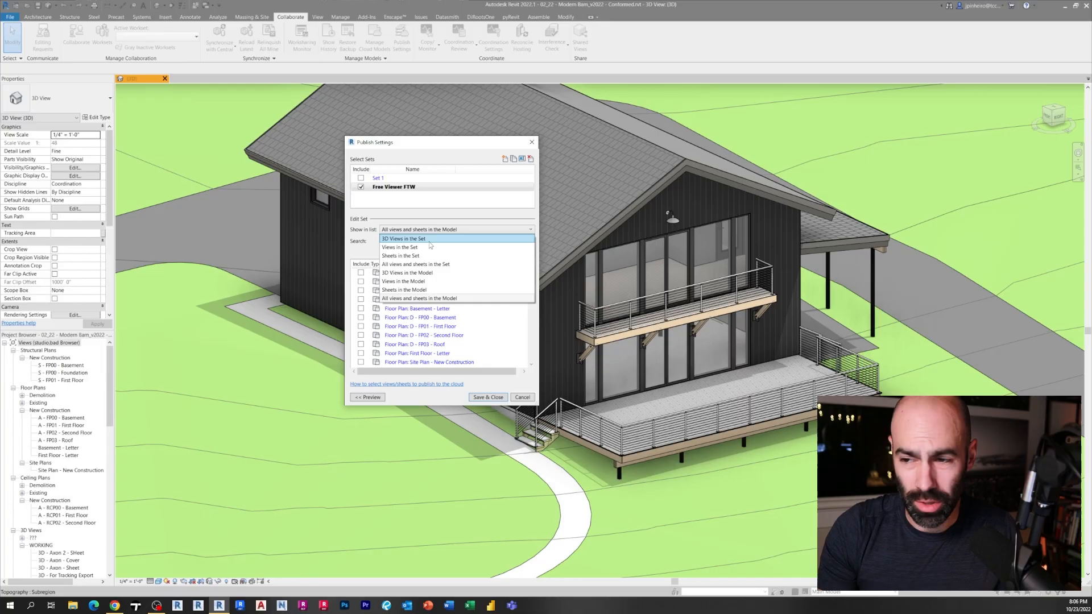
{"action": "left_click", "coordinate": [419, 281]}
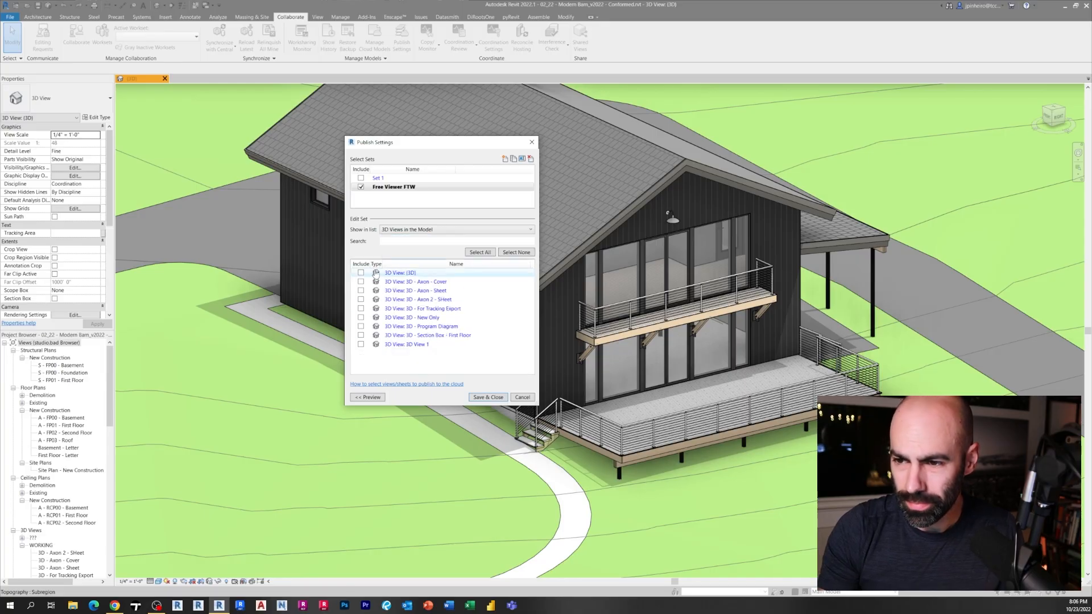
Include the {3D}, Program Diagram and Section Box - First Floor views in the set
{"action": "left_click", "coordinate": [361, 272]}
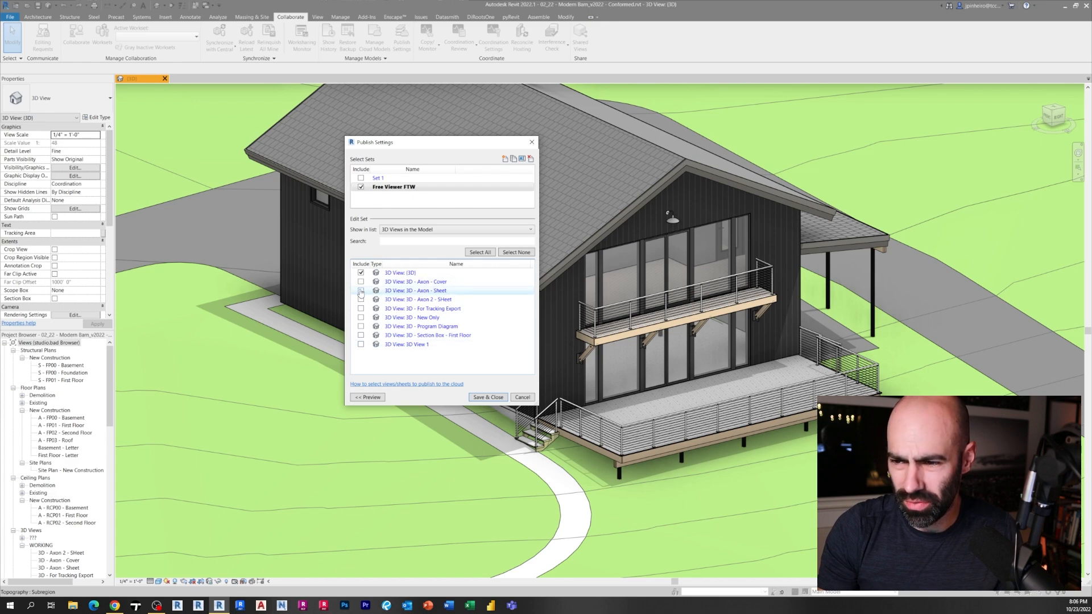
{"action": "left_click", "coordinate": [360, 334]}
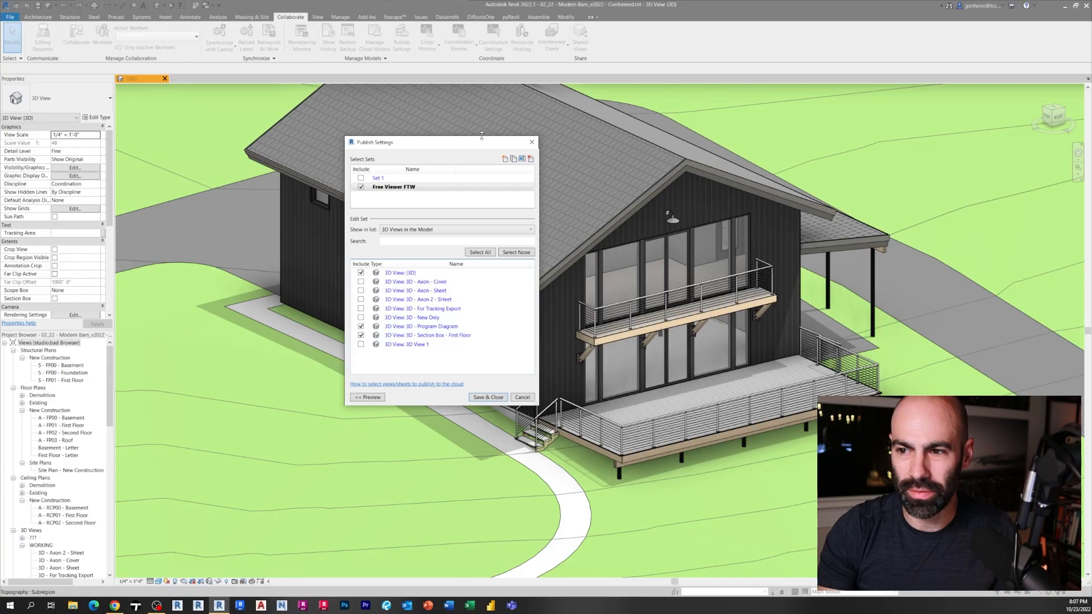
{"action": "left_click", "coordinate": [456, 229]}
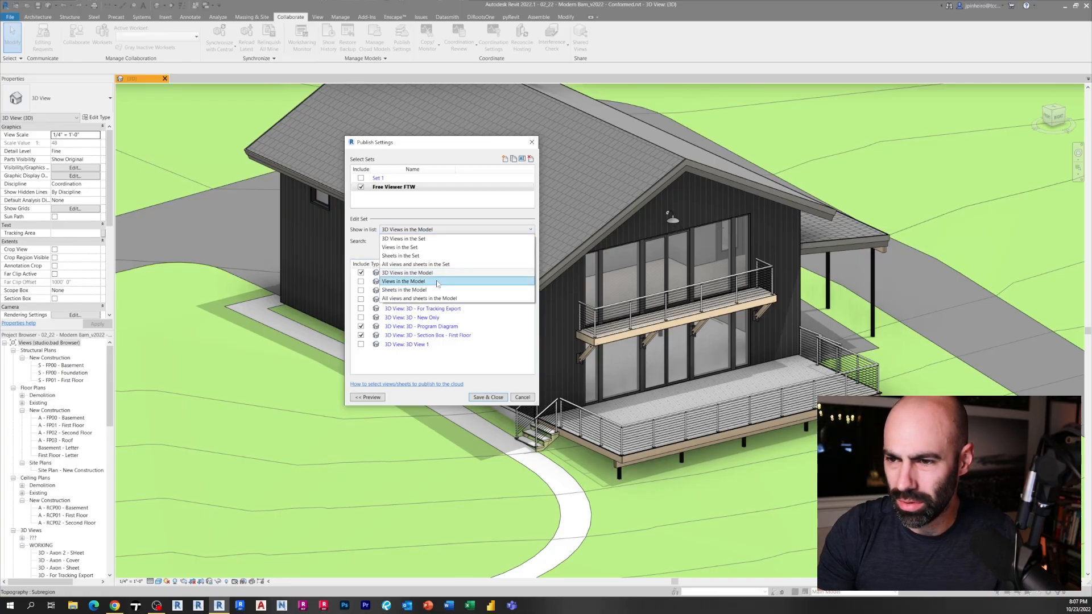
List the model's sheets and include A100 - FLOOR PLAN and A200 - EXTERIOR ELEVATIONS
{"action": "left_click", "coordinate": [404, 256]}
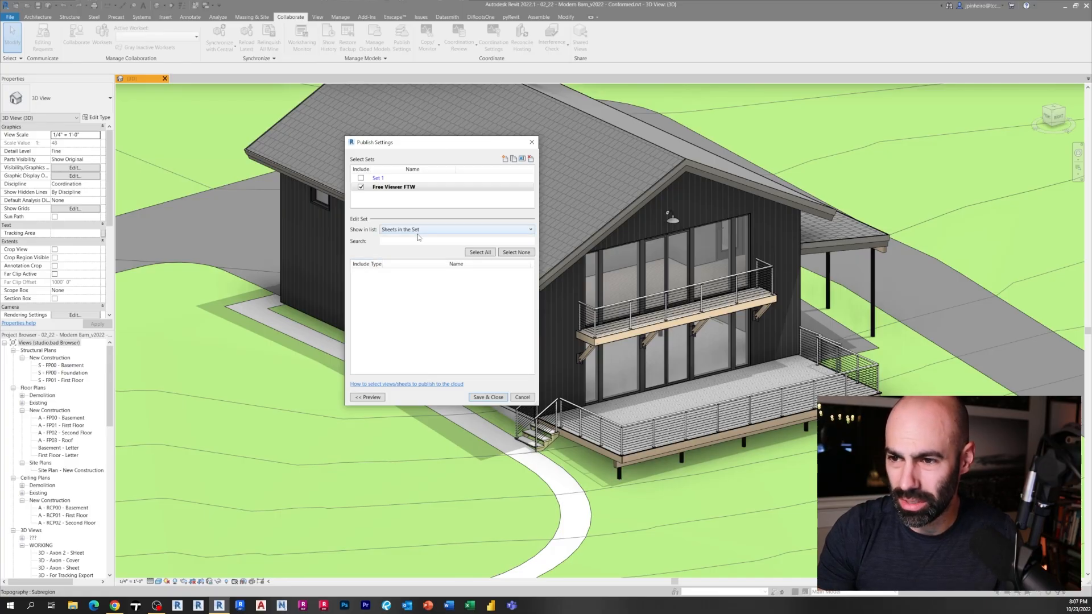
{"action": "left_click", "coordinate": [456, 229]}
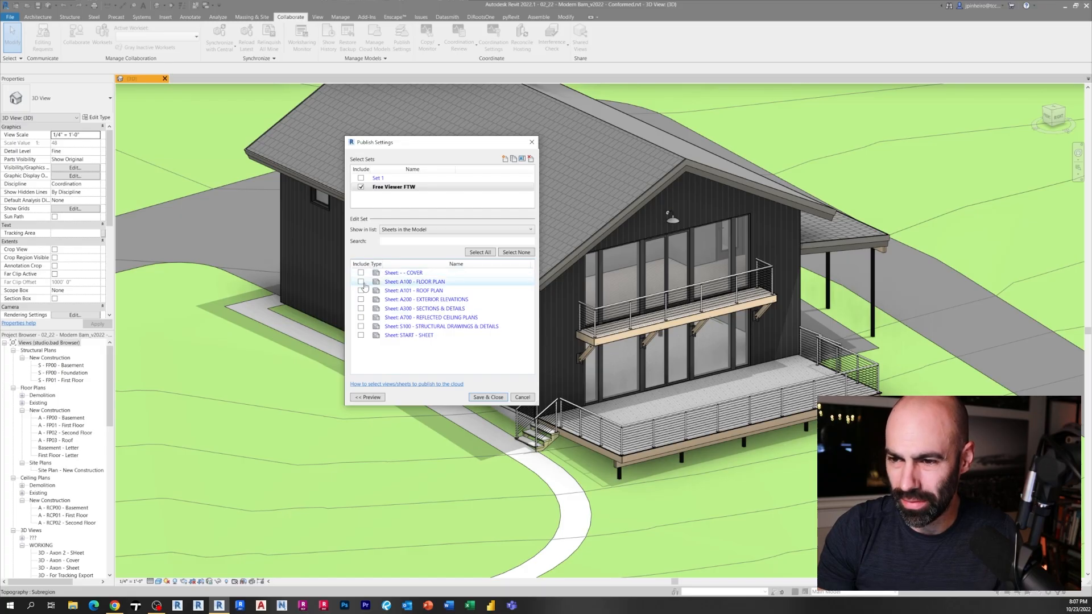
{"action": "left_click", "coordinate": [360, 281]}
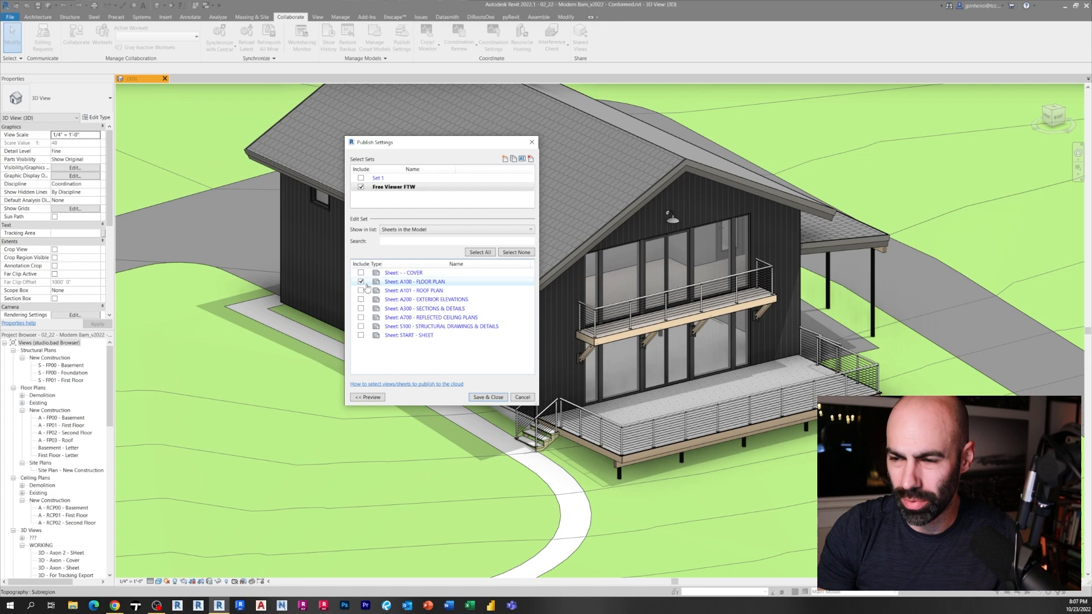
{"action": "left_click", "coordinate": [360, 299]}
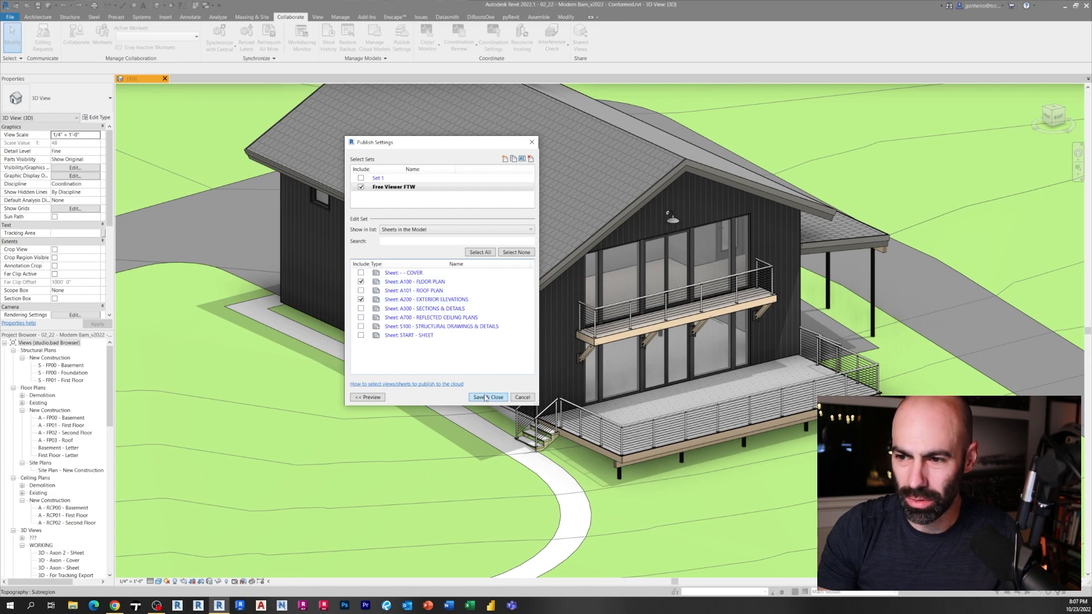
Save the publish set and switch to Autodesk Viewer's Design Views page in Chrome
{"action": "left_click", "coordinate": [489, 397]}
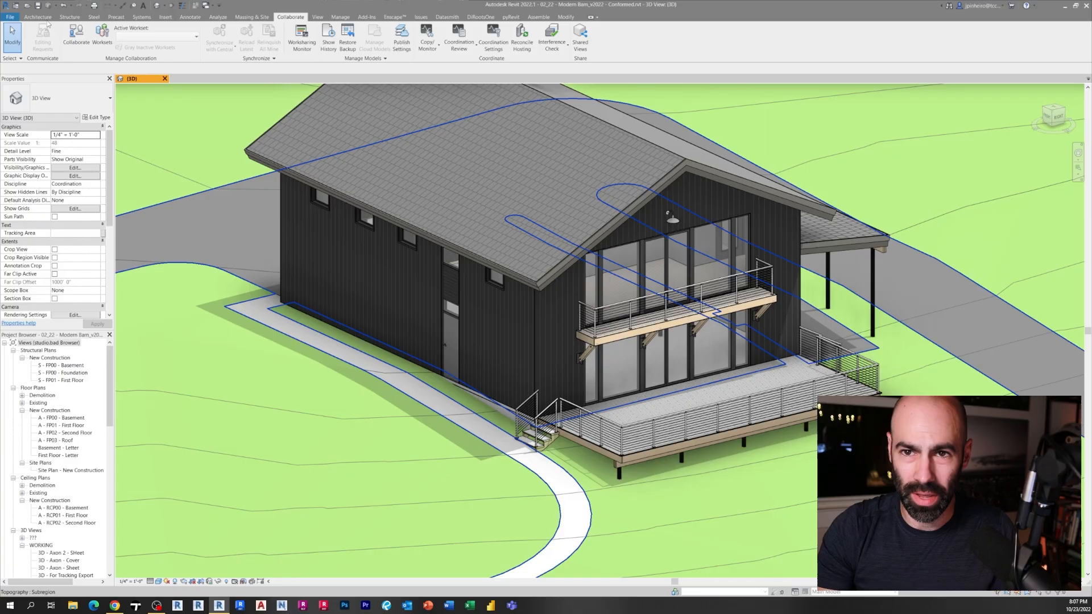
{"action": "left_click", "coordinate": [314, 243]}
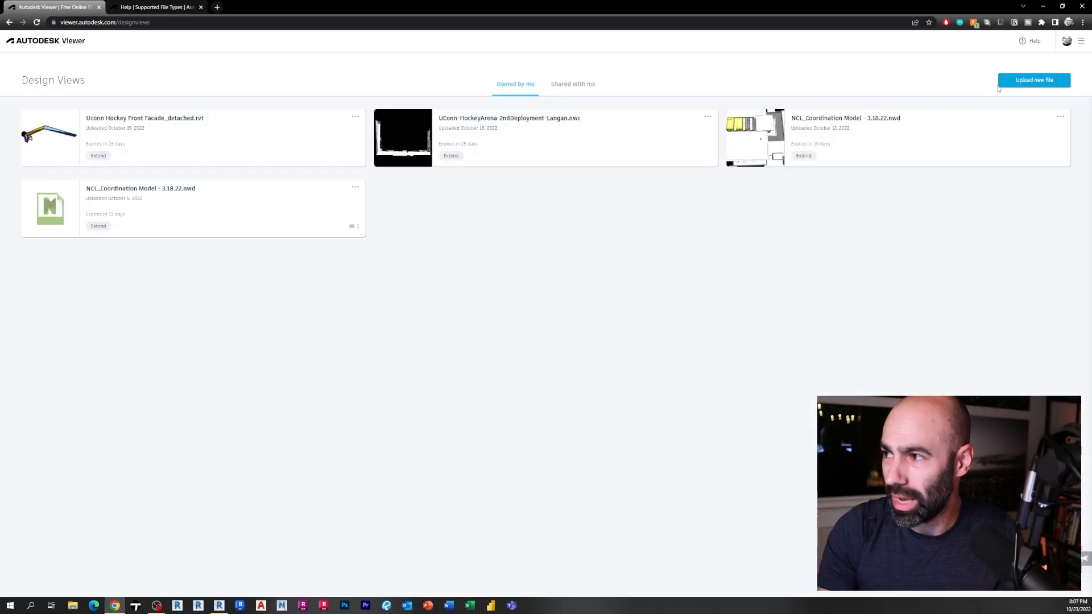
Upload '02_22 - Modern Barn_v2022 - Conformed.rvt' as a single-file design and open it
{"action": "left_click", "coordinate": [1034, 80]}
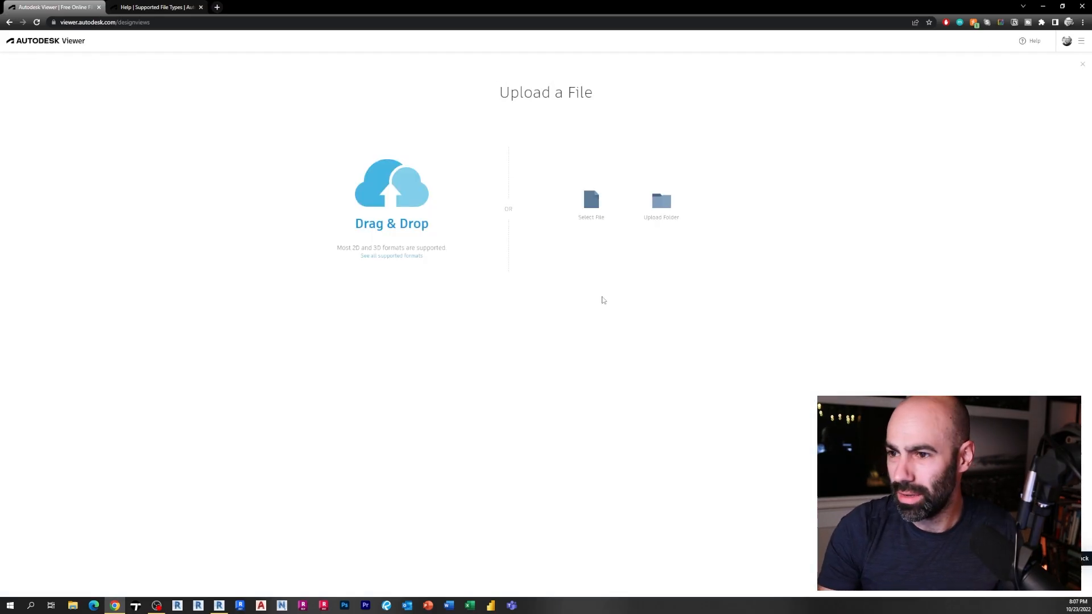
{"action": "mouse_move", "coordinate": [334, 455]}
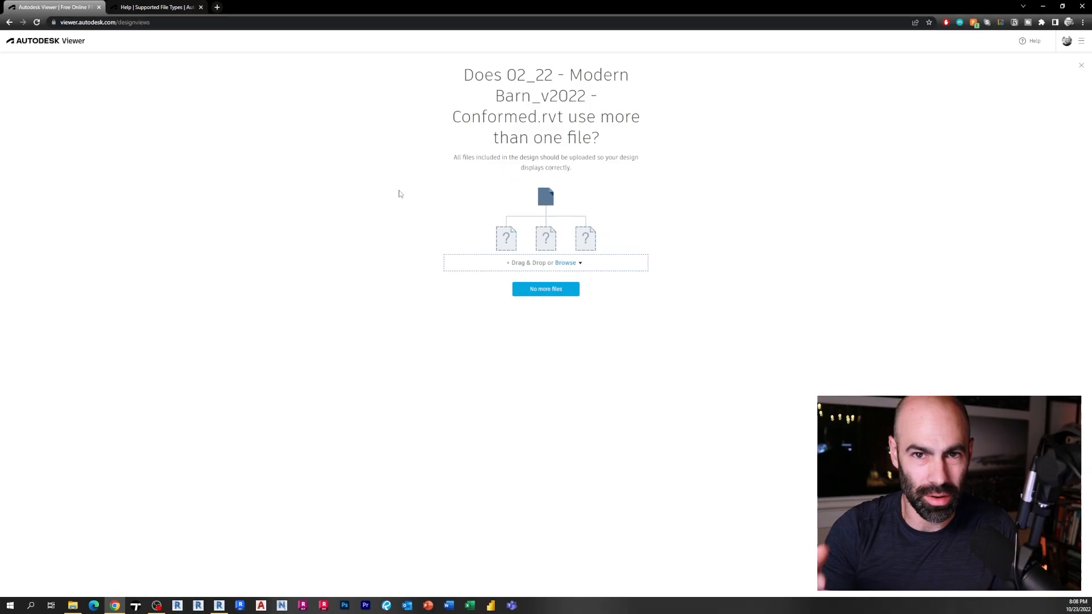
{"action": "mouse_move", "coordinate": [371, 98]}
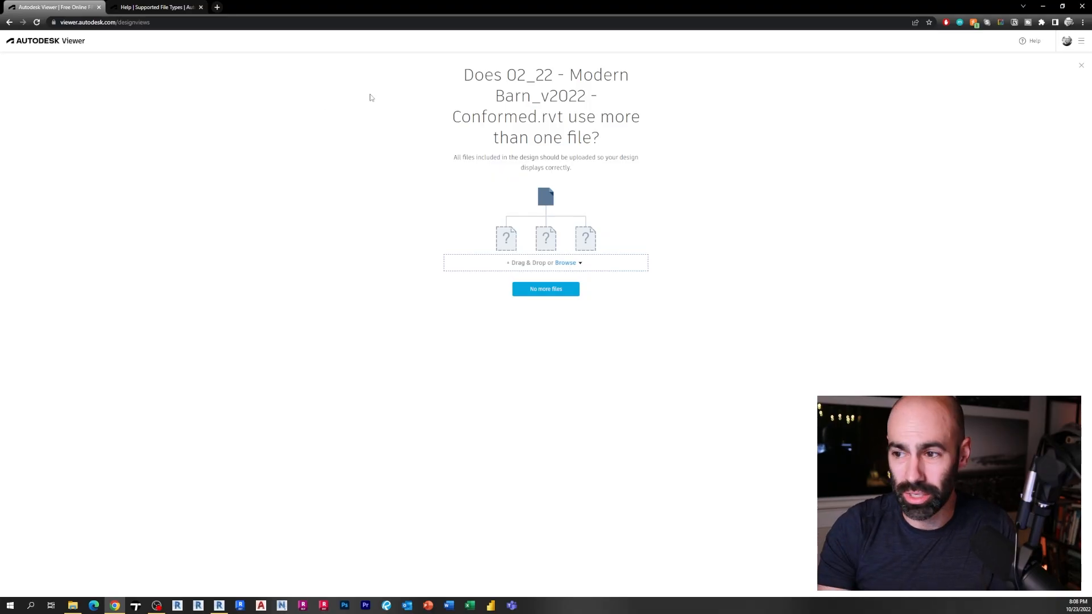
{"action": "mouse_move", "coordinate": [402, 56]}
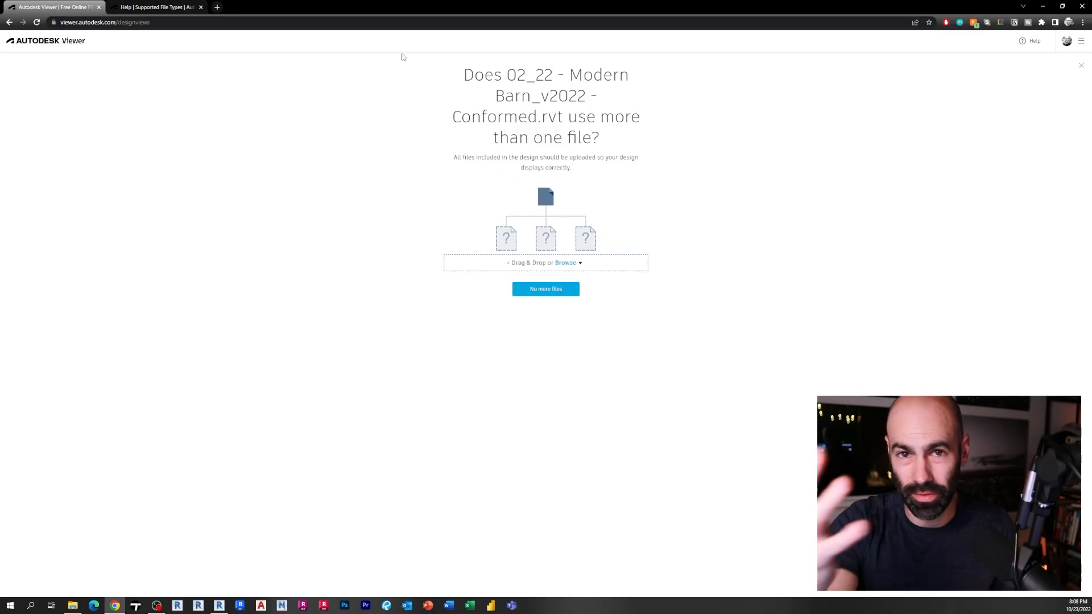
{"action": "mouse_move", "coordinate": [571, 303]}
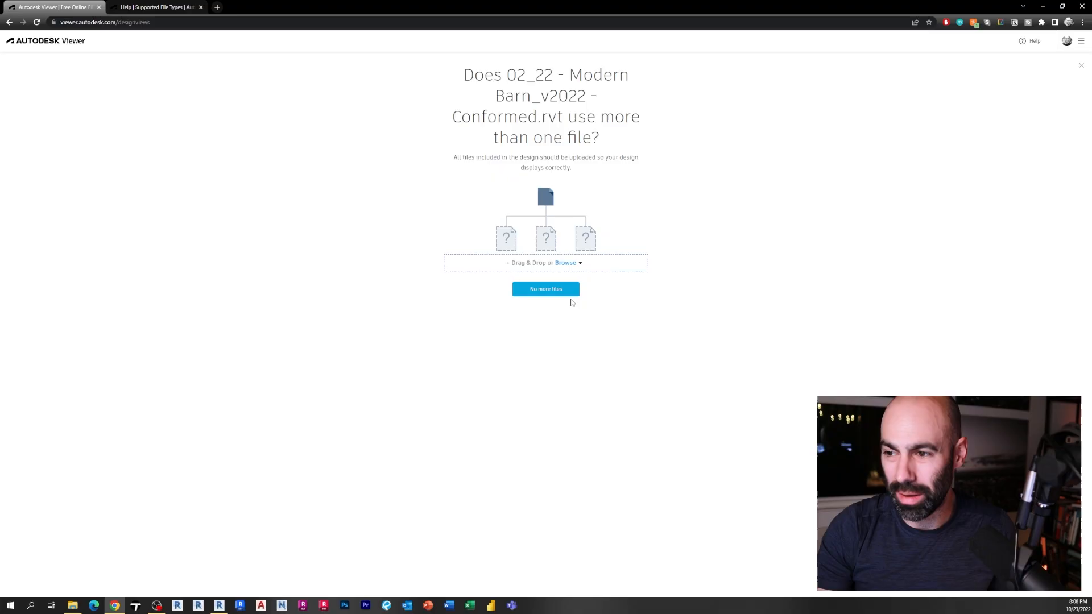
{"action": "left_click", "coordinate": [545, 289]}
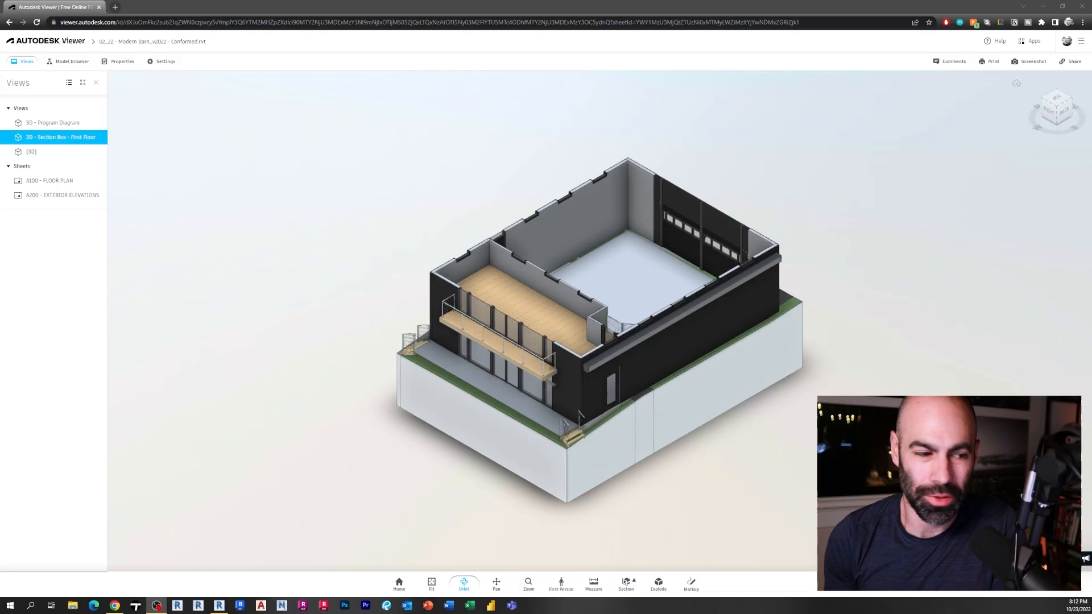
{"action": "mouse_move", "coordinate": [787, 277]}
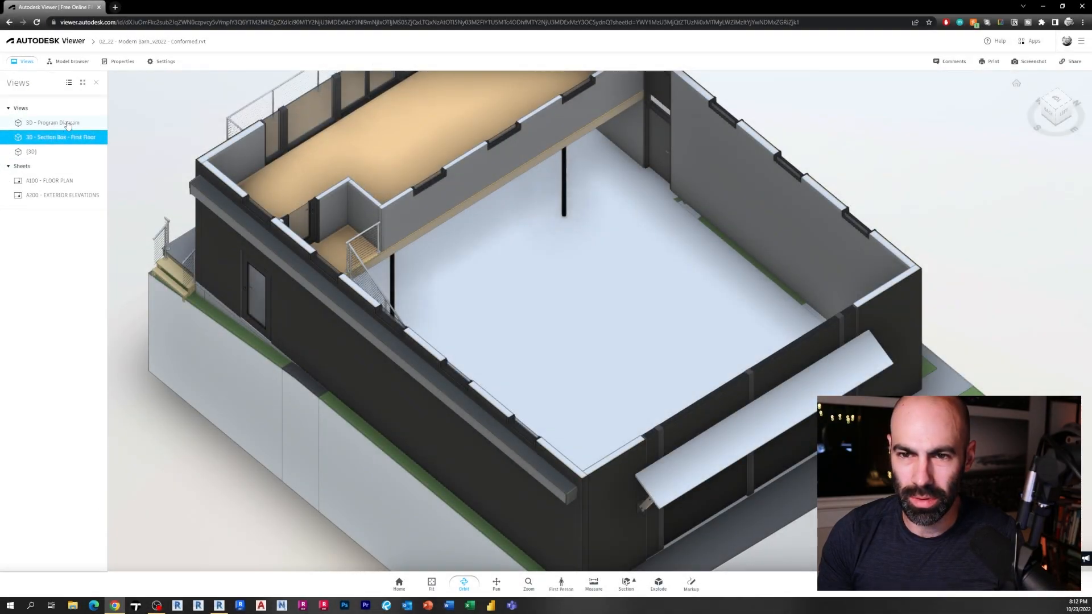
View the 3D - Program Diagram and full {3D} site model, select the barn's upper balcony, and show the Model browser categories
{"action": "left_click", "coordinate": [54, 123]}
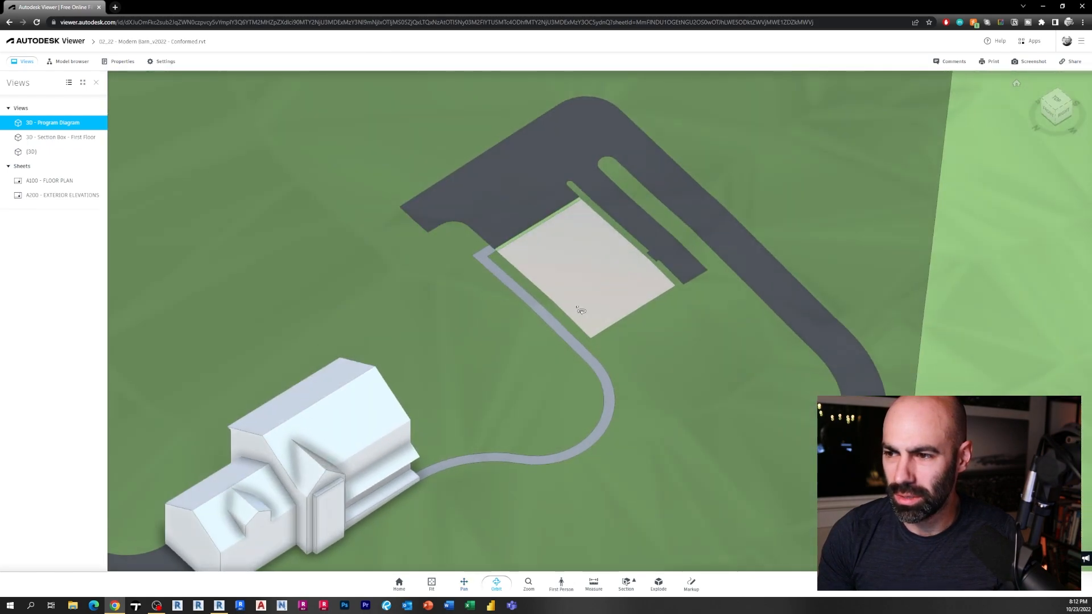
{"action": "left_click", "coordinate": [463, 584]}
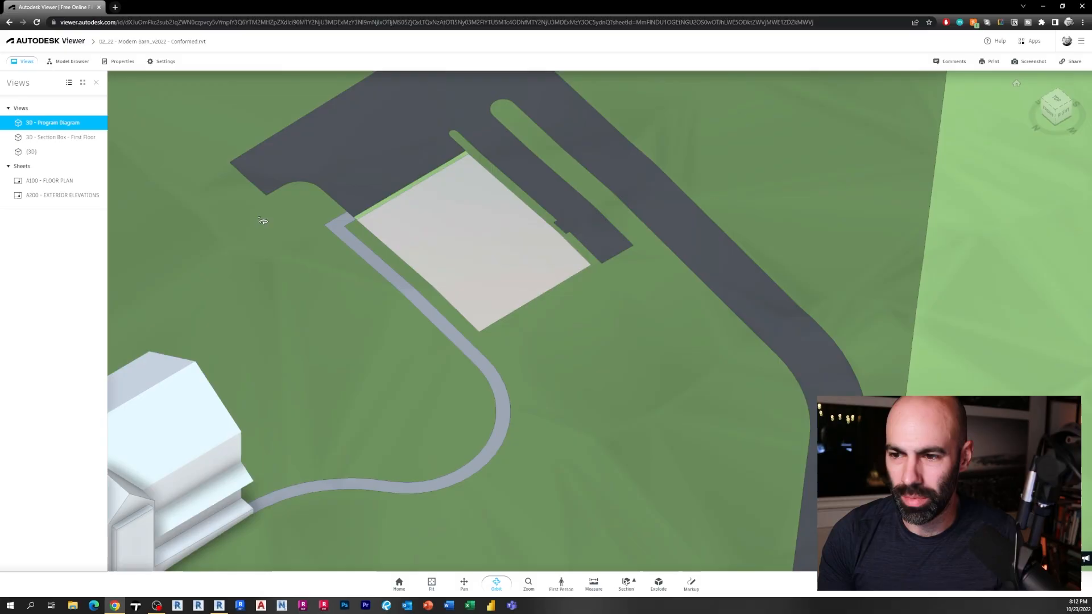
{"action": "left_click", "coordinate": [32, 152]}
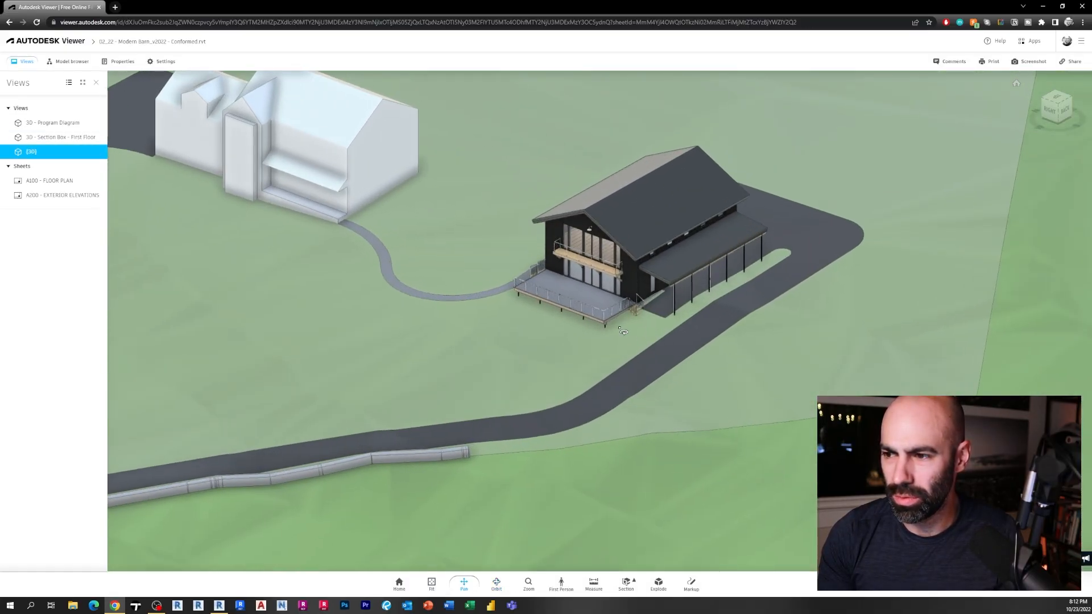
{"action": "left_click", "coordinate": [498, 584]}
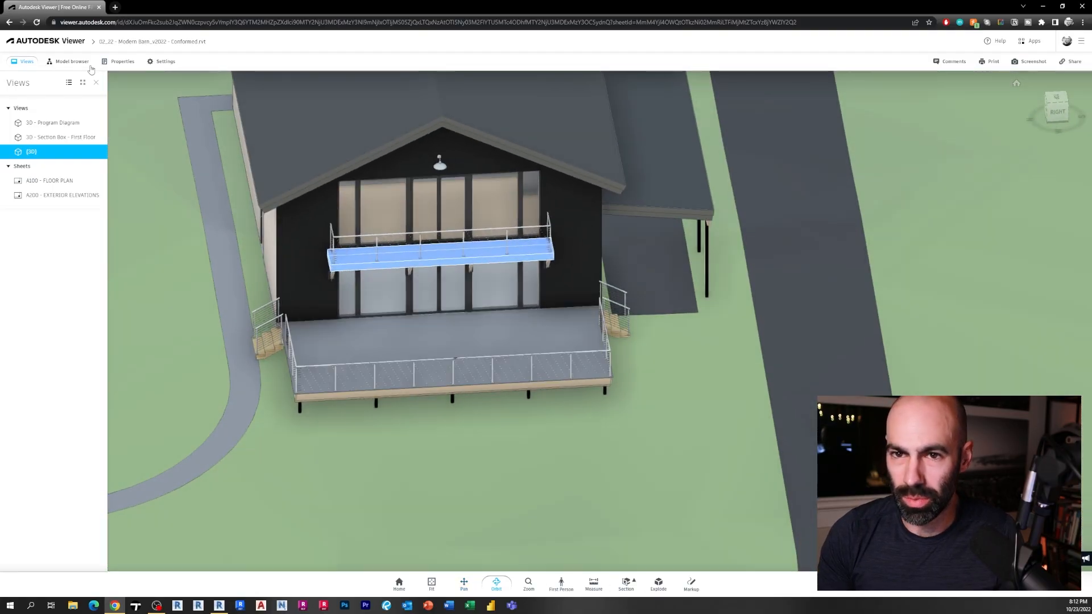
{"action": "left_click", "coordinate": [71, 61]}
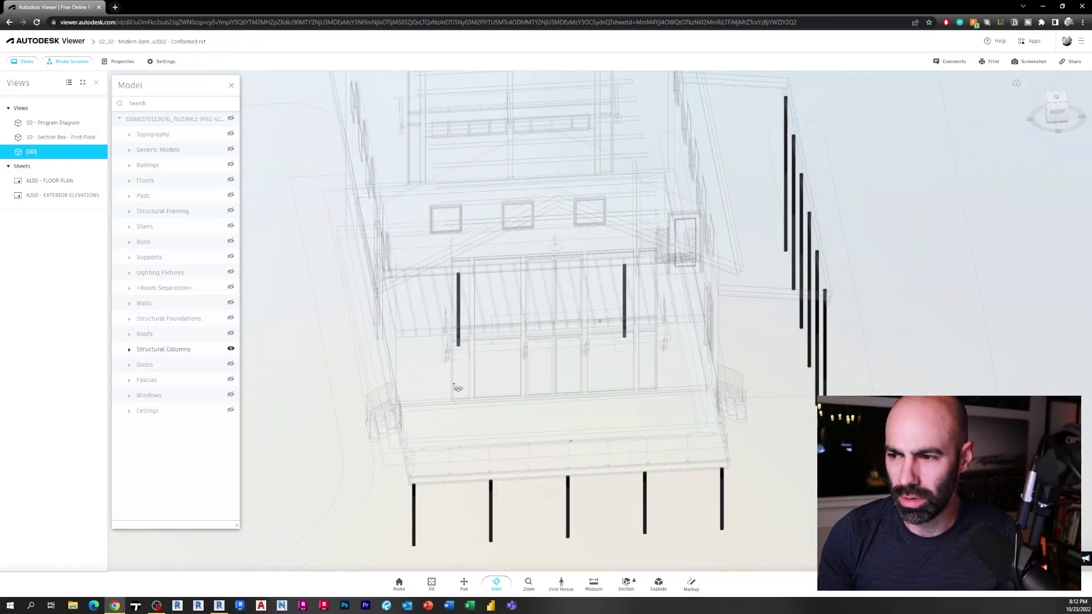
Make all model categories visible again and switch to the A100 - FLOOR PLAN sheet
{"action": "left_click", "coordinate": [148, 411]}
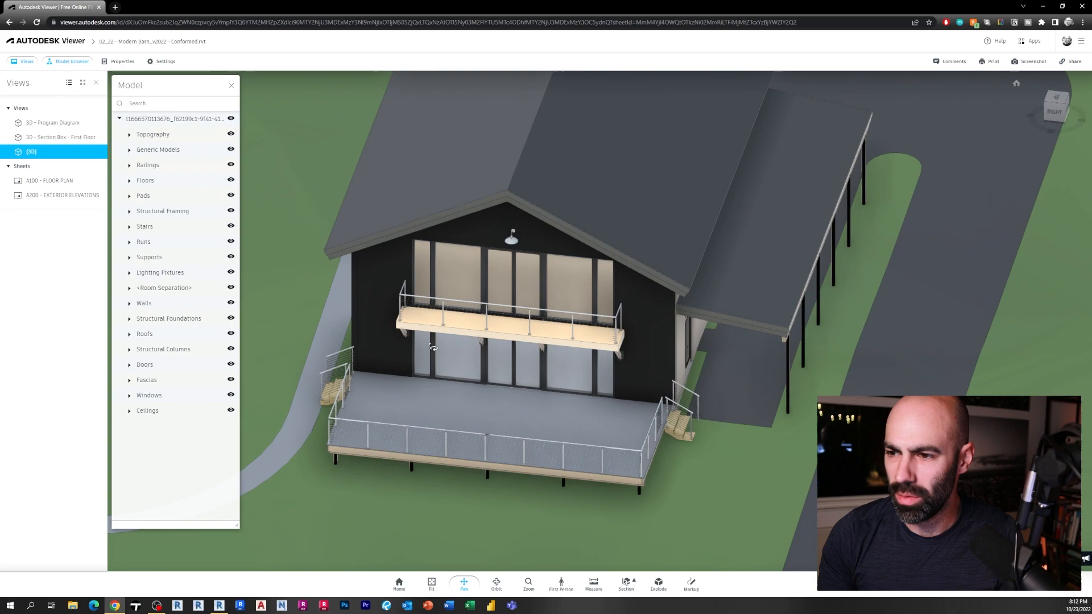
{"action": "left_click", "coordinate": [48, 181]}
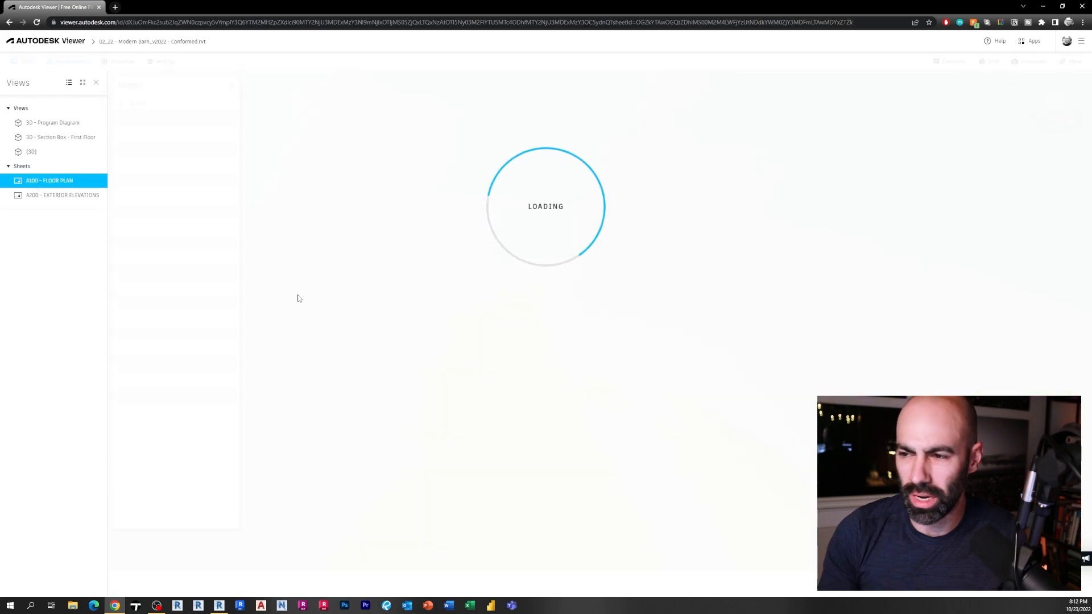
{"action": "mouse_move", "coordinate": [252, 294]}
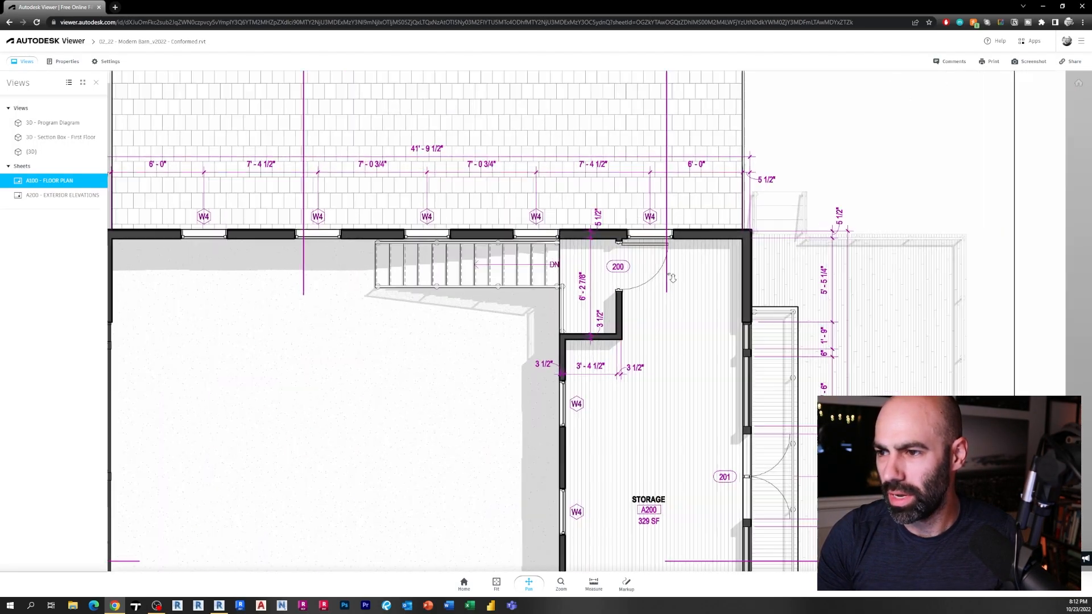
Zoom around the A100 floor plan, then switch to the A200 - EXTERIOR ELEVATIONS sheet
{"action": "scroll", "scroll_direction": "up", "scroll_amount": 3}
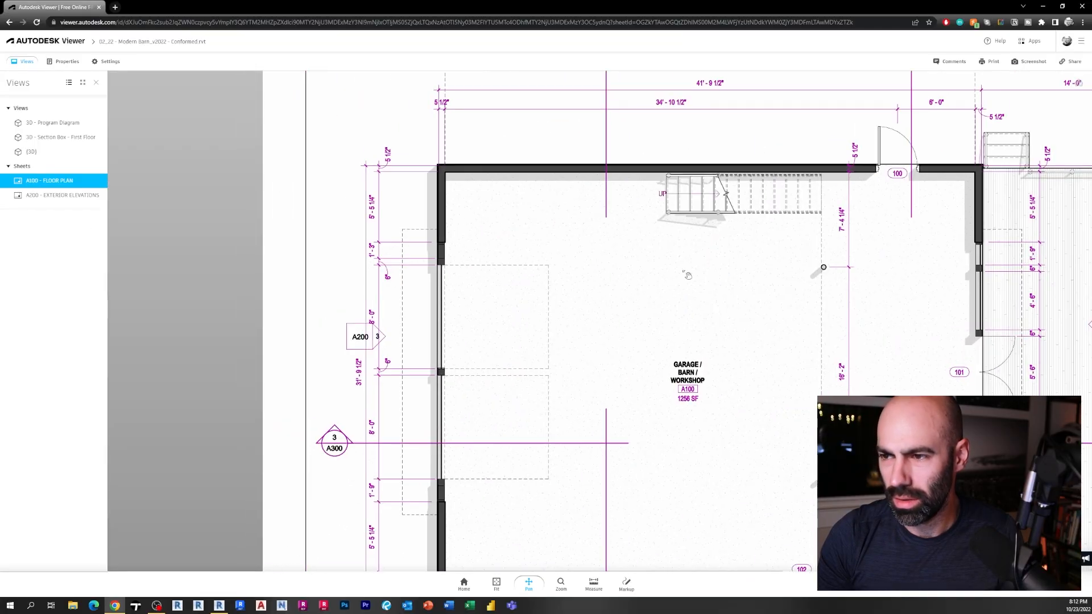
{"action": "left_click", "coordinate": [62, 194]}
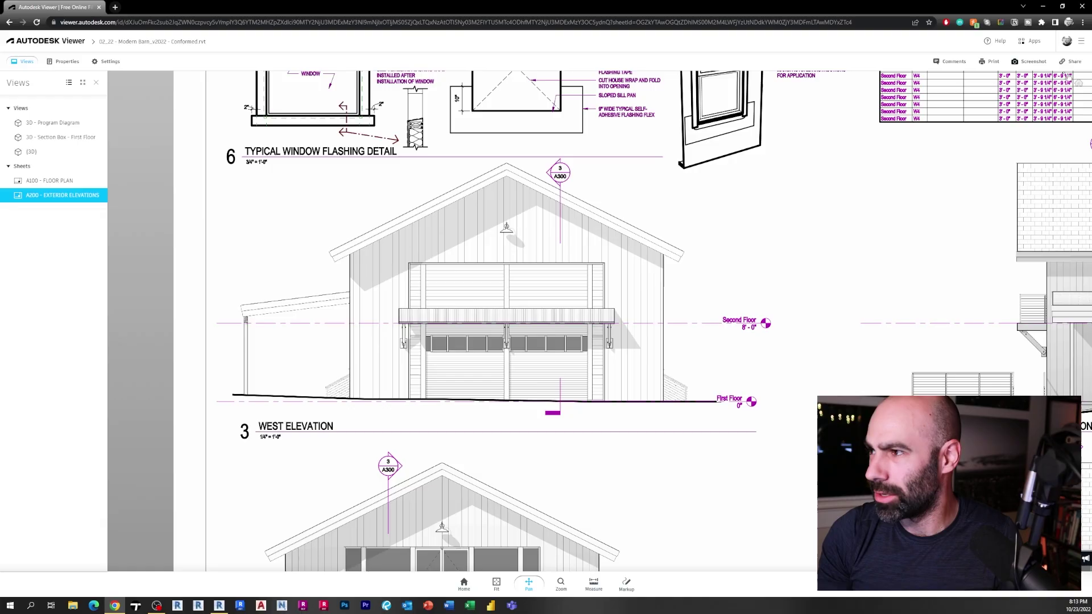
Bring up the design's Share panel, reveal its Sharing Options, and copy the share link
{"action": "left_click", "coordinate": [1073, 62]}
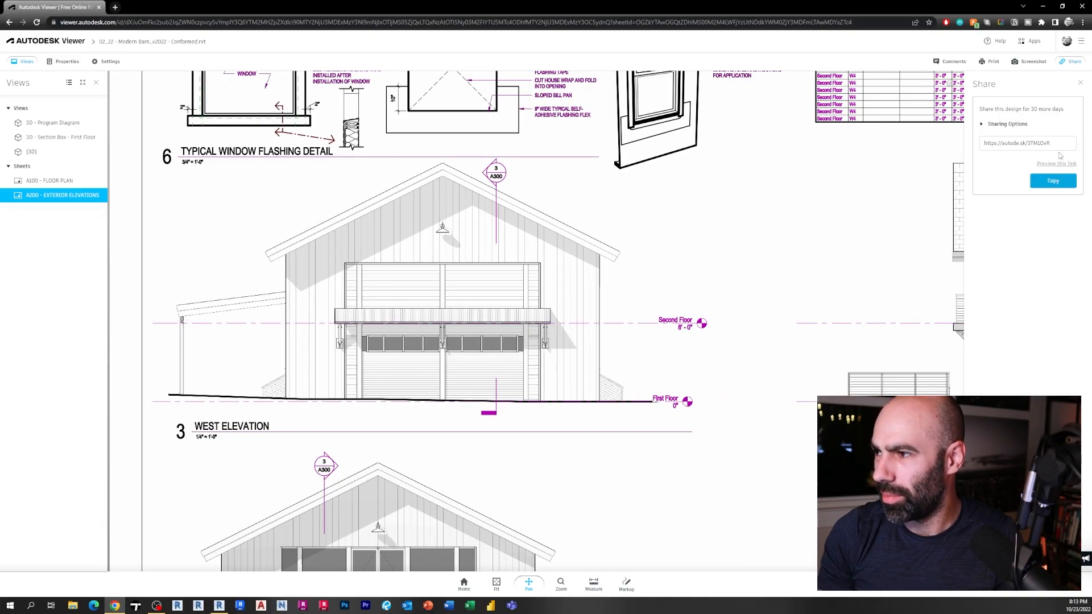
{"action": "mouse_move", "coordinate": [968, 260]}
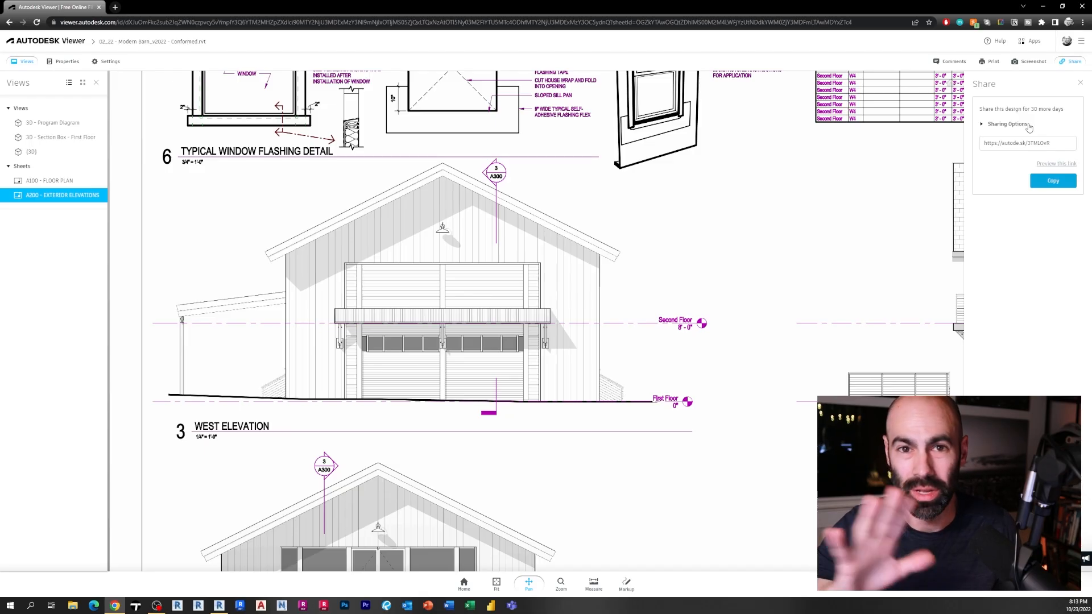
{"action": "left_click", "coordinate": [1008, 124]}
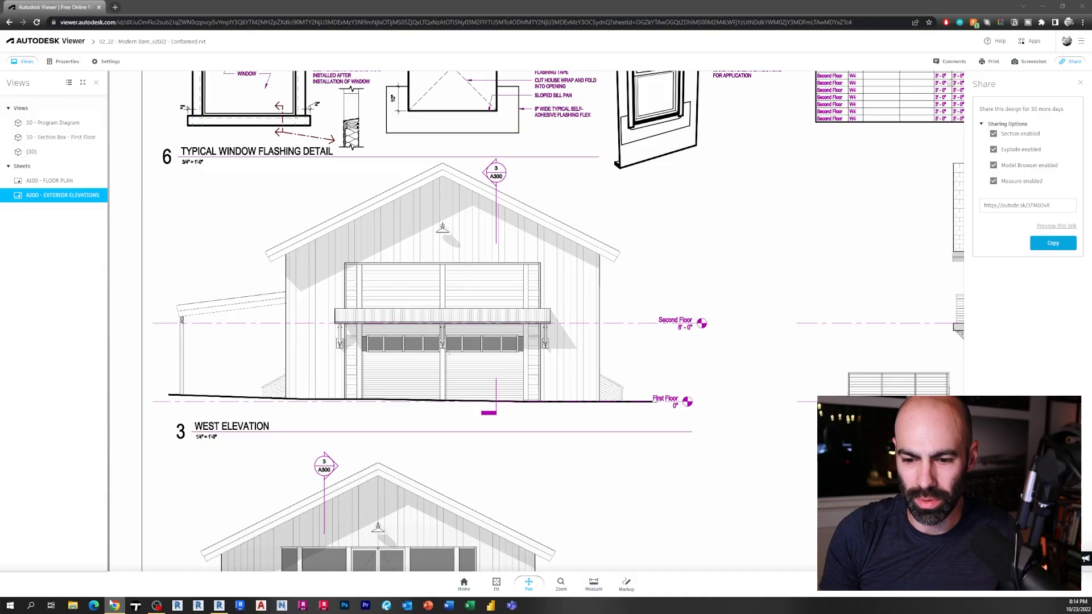
{"action": "right_click", "coordinate": [114, 604]}
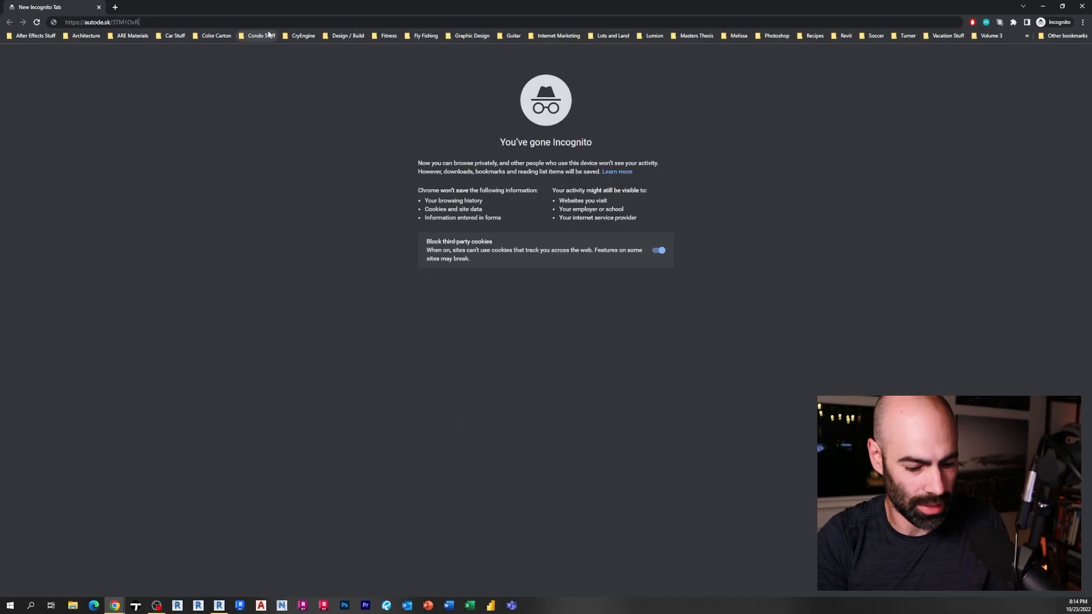
Load the shared link as a guest in incognito and switch to the 3D - Program Diagram view
{"action": "key", "text": "Return"}
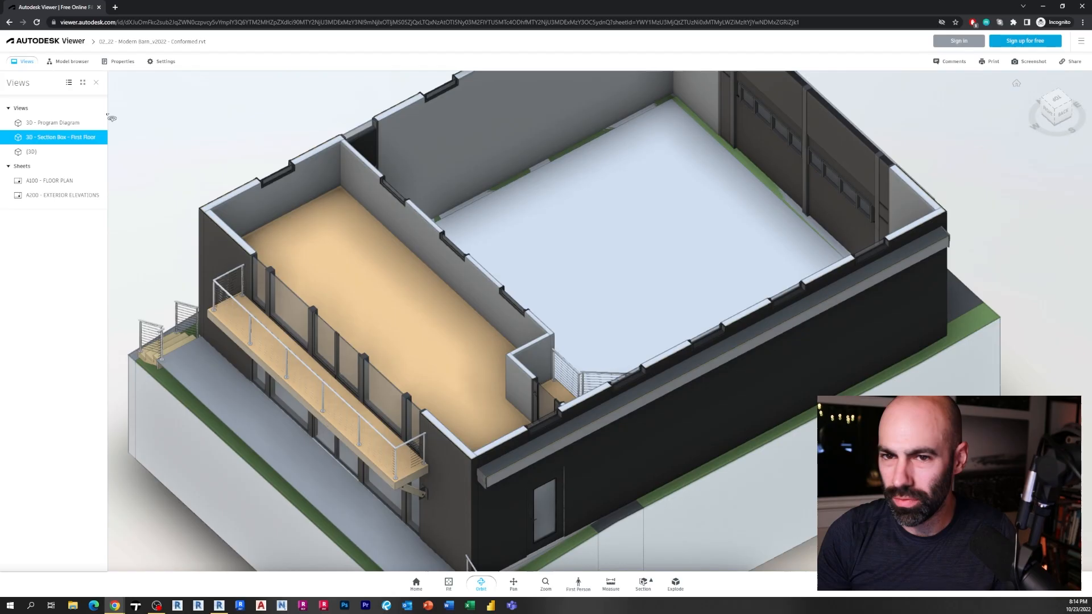
{"action": "left_click", "coordinate": [53, 123]}
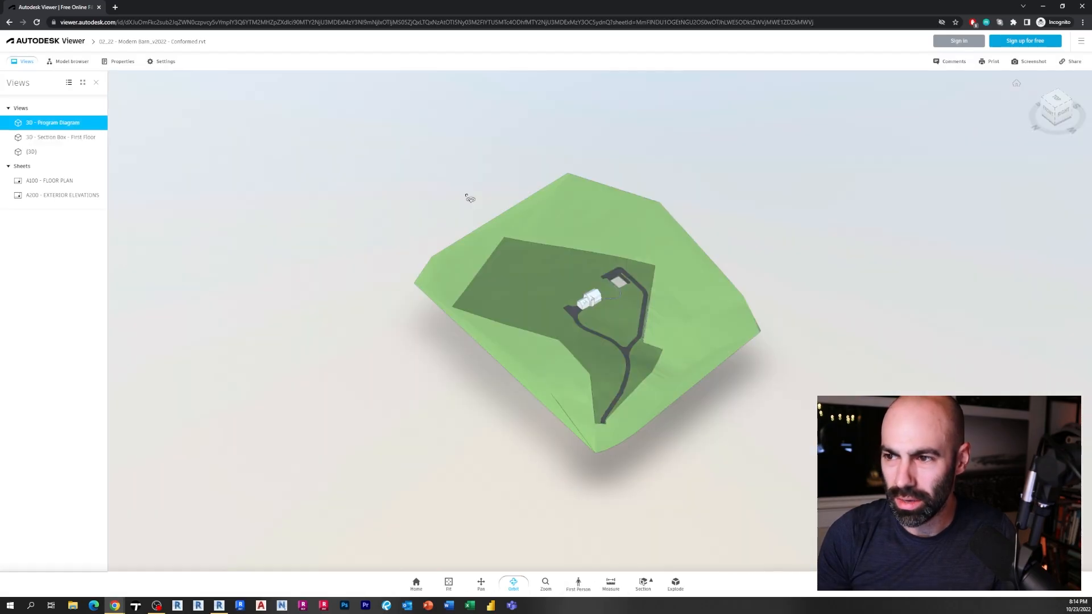